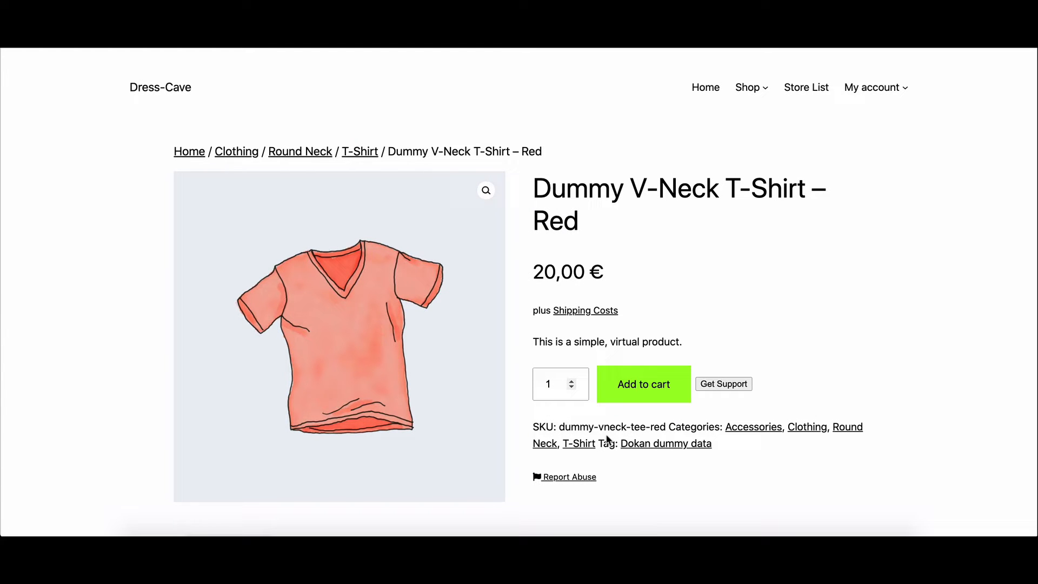
pyautogui.moveTo(669, 427)
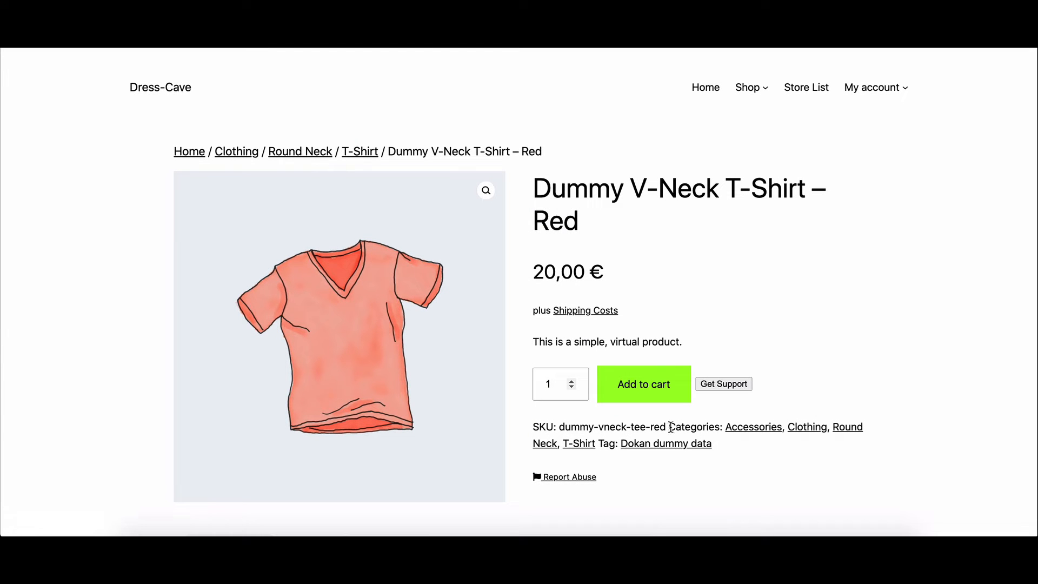
pyautogui.moveTo(753, 428)
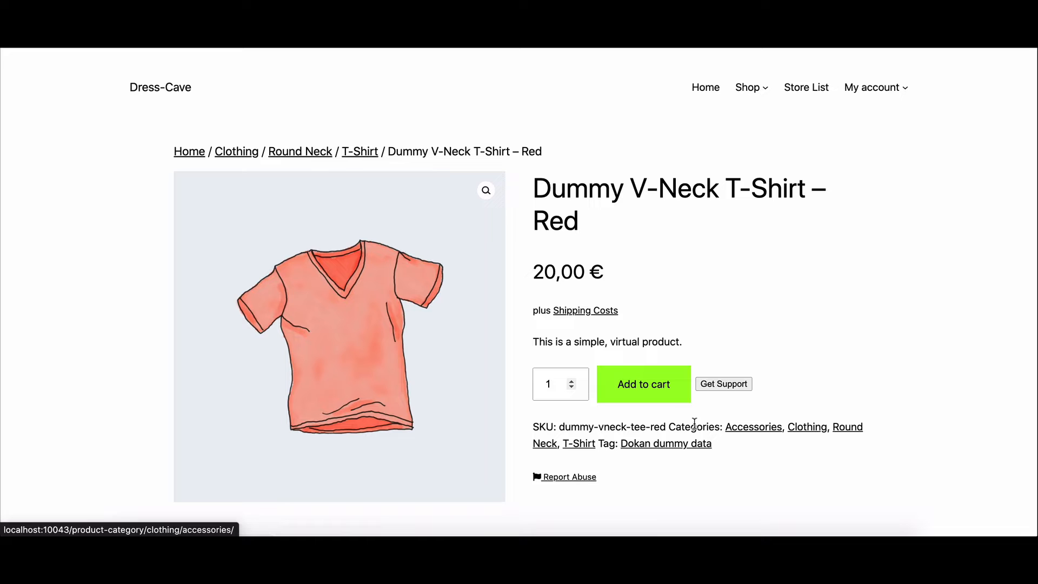
# Go to the Dokan Dashboard from the wp-admin sidebar to see marketplace figures.
pyautogui.scroll(-3)
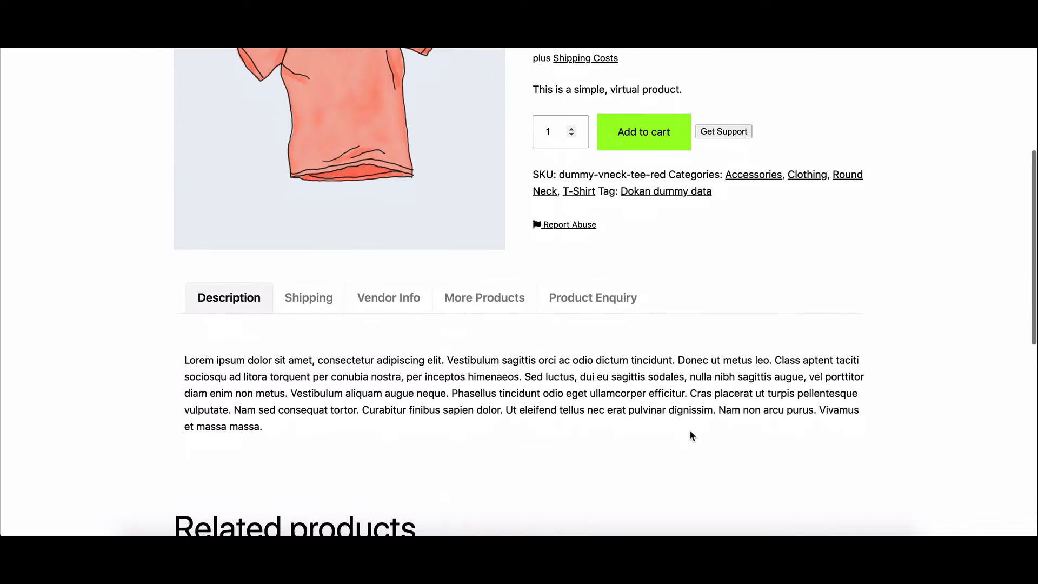
pyautogui.scroll(3)
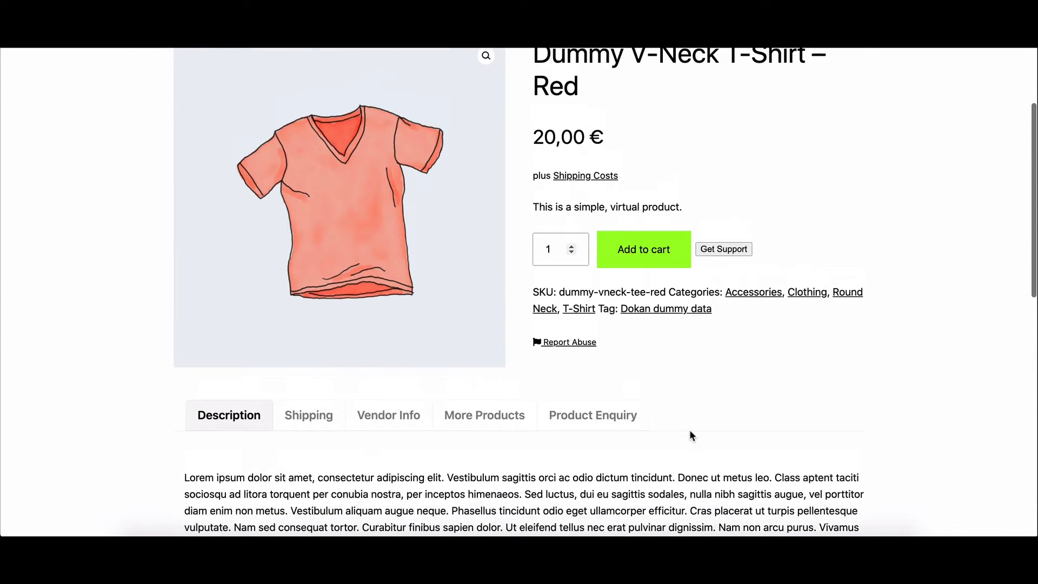
pyautogui.scroll(3)
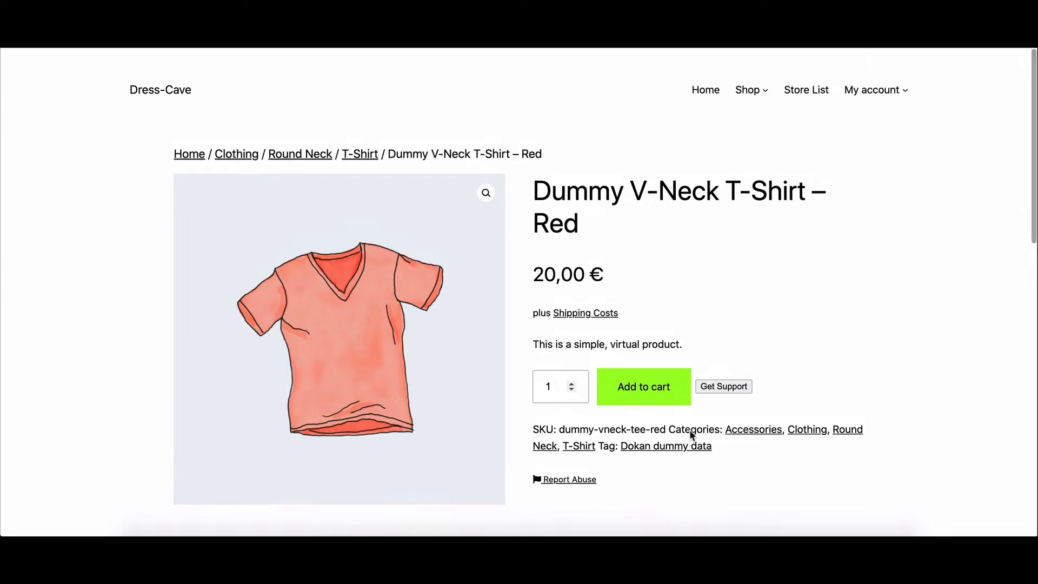
pyautogui.scroll(-3)
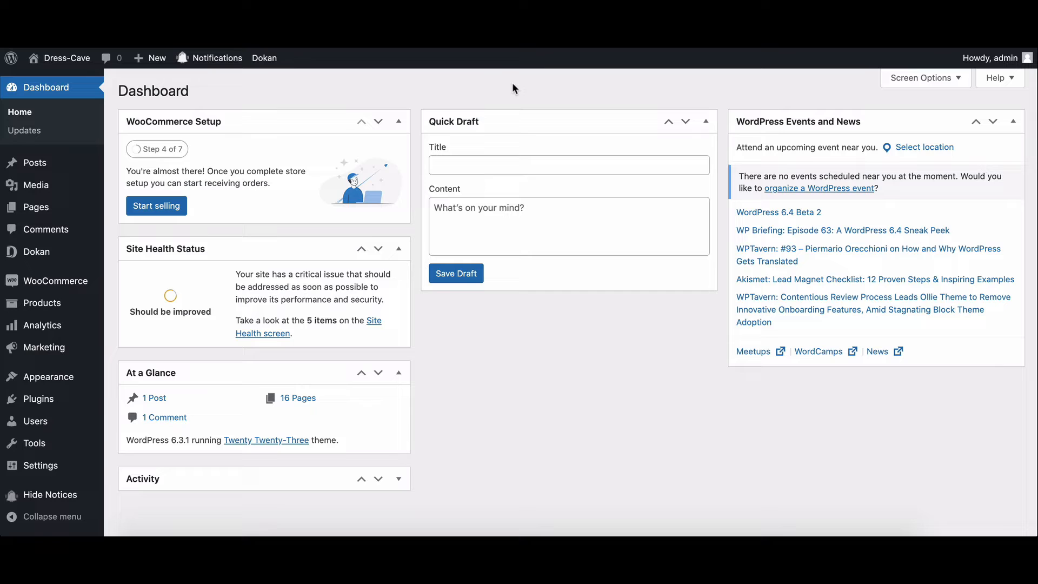
pyautogui.moveTo(450, 91)
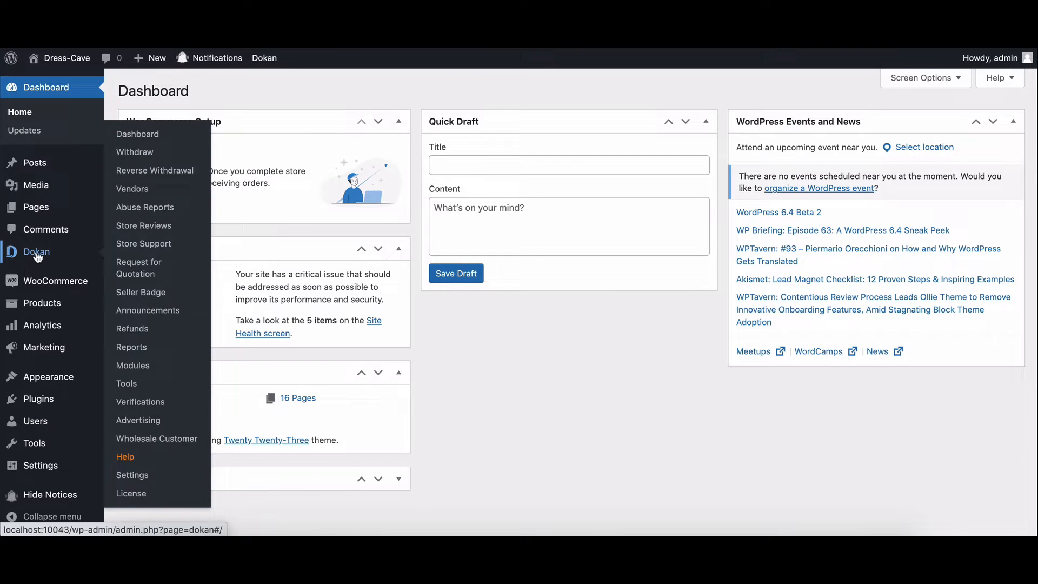
pyautogui.click(138, 134)
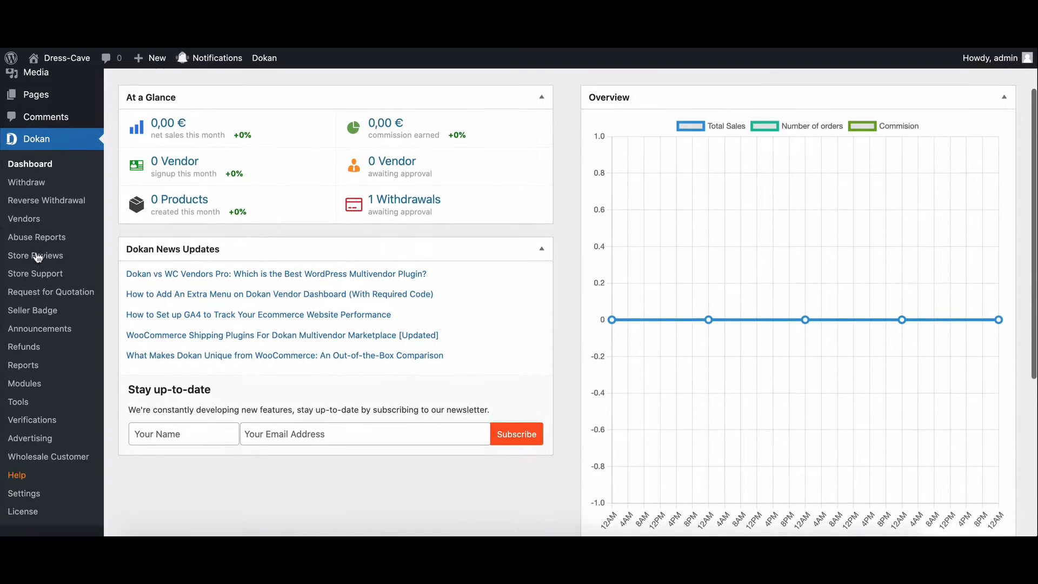
pyautogui.scroll(-3)
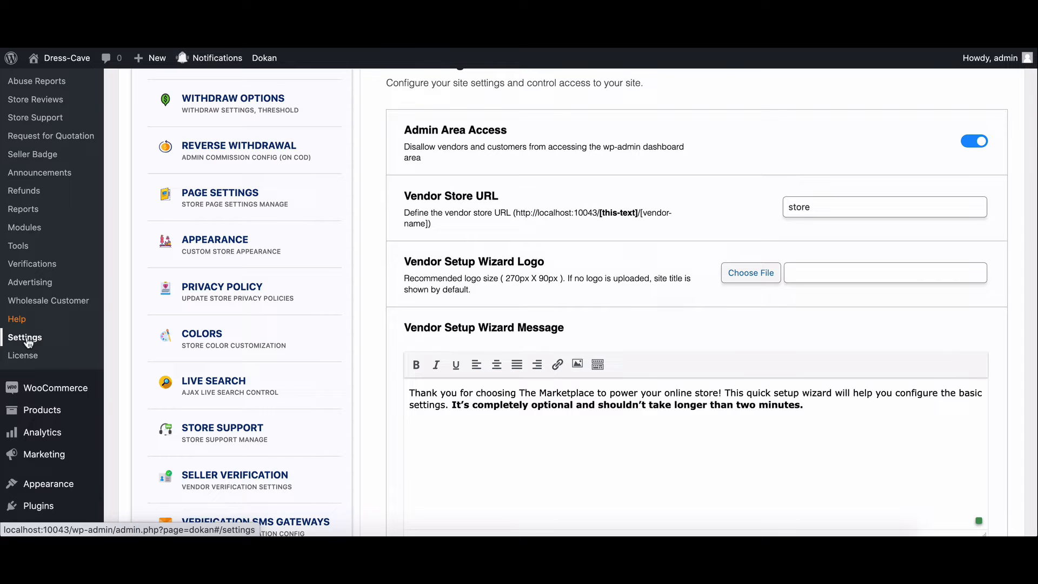
pyautogui.moveTo(194, 293)
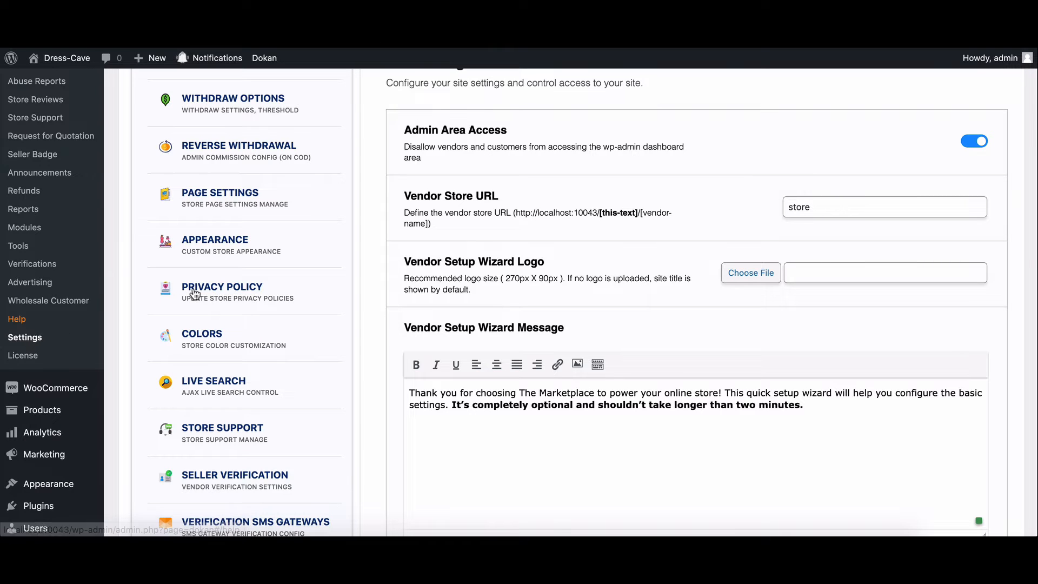
# Show the Selling Options page with commission type and vendor capability settings.
pyautogui.scroll(3)
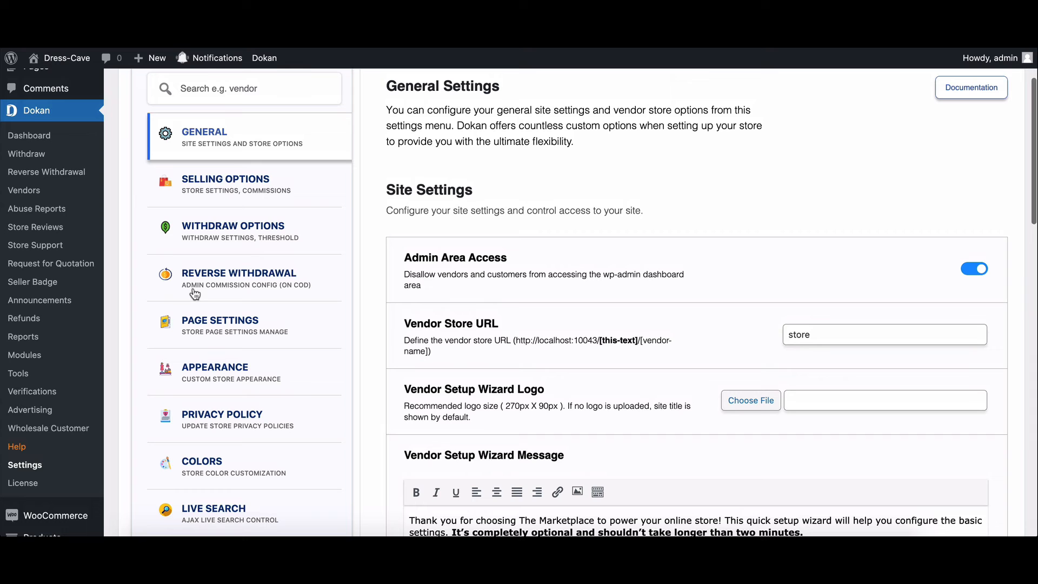
pyautogui.click(225, 190)
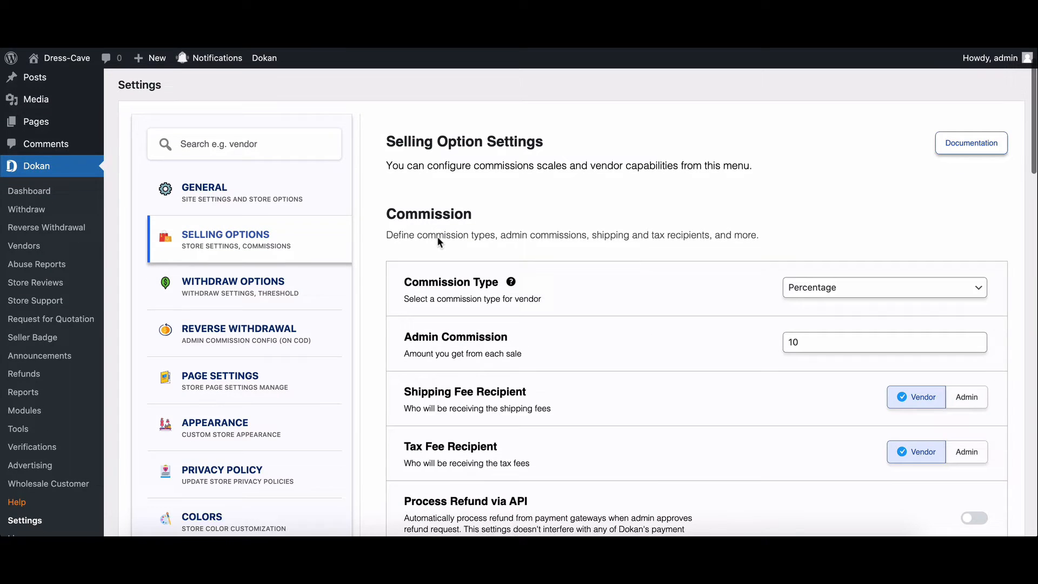
# Set Product Category Selection under Vendor Capabilities to Multiple.
pyautogui.scroll(-3)
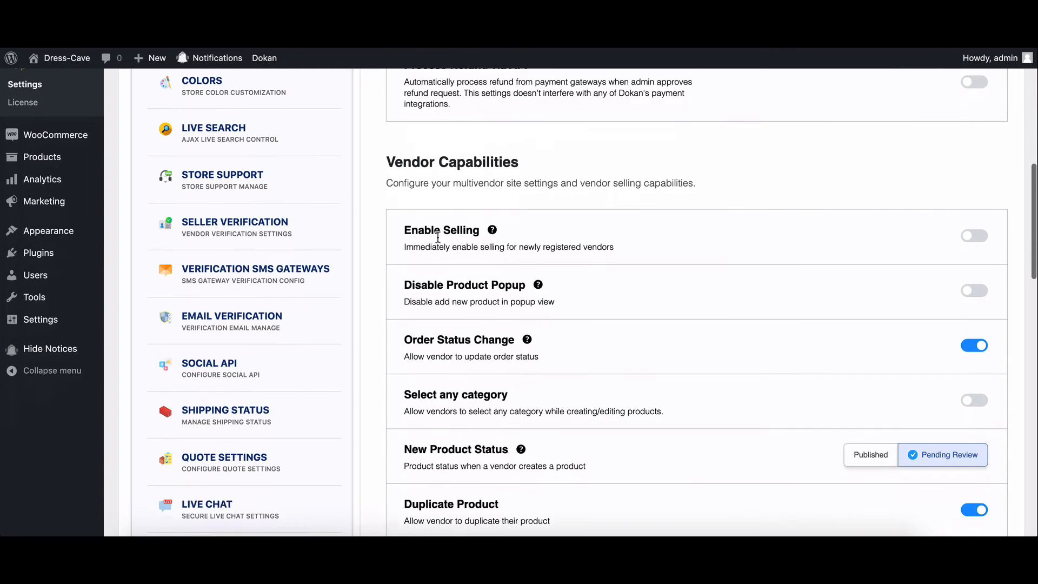
pyautogui.scroll(-3)
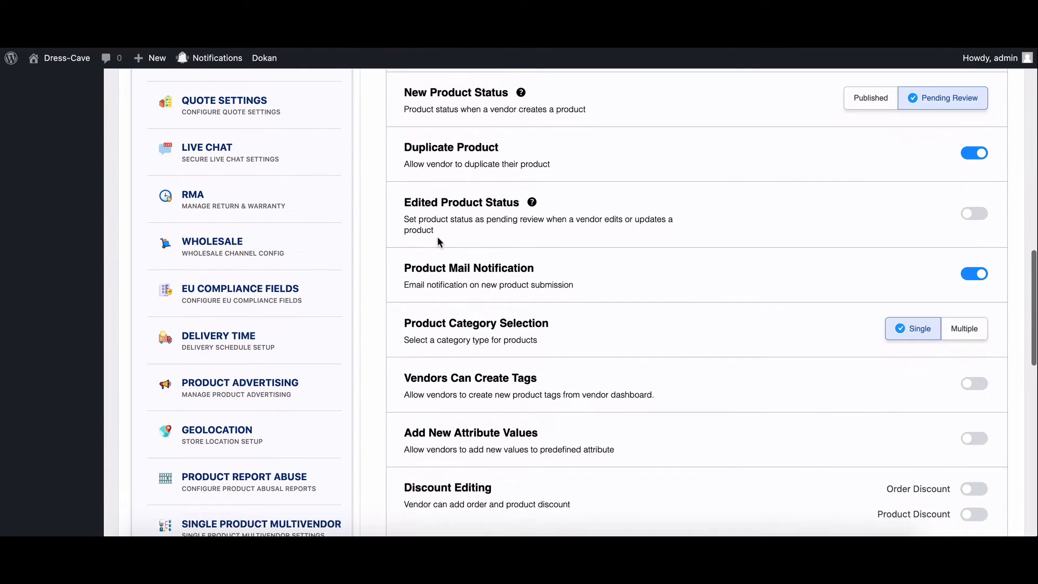
pyautogui.scroll(-3)
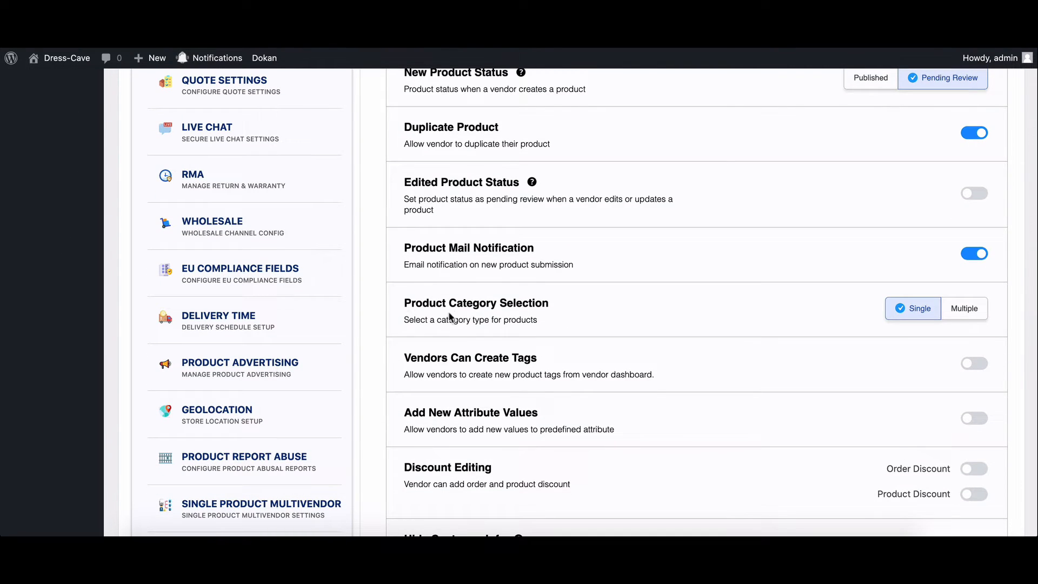
pyautogui.moveTo(833, 324)
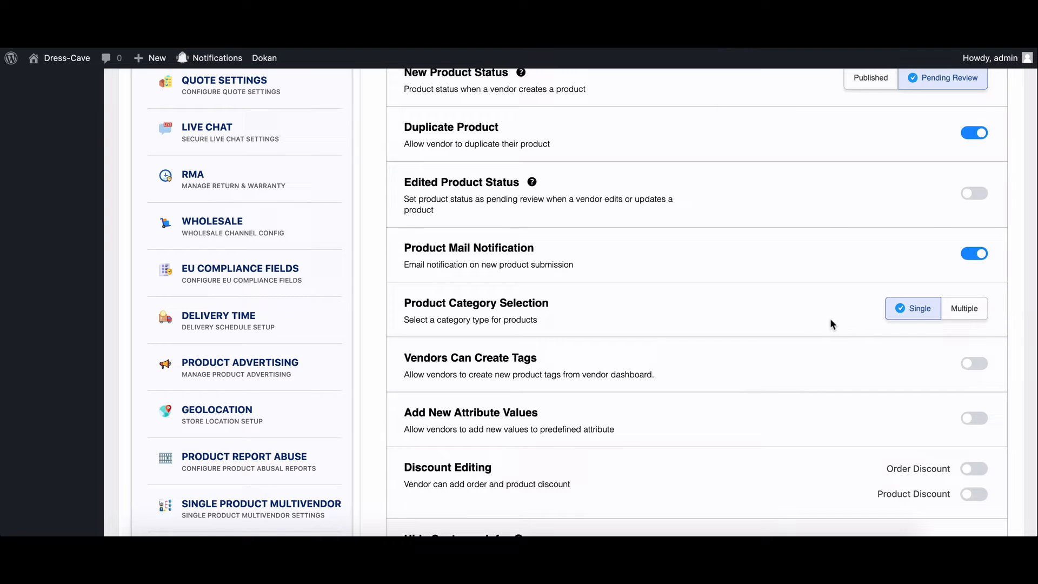
pyautogui.click(964, 308)
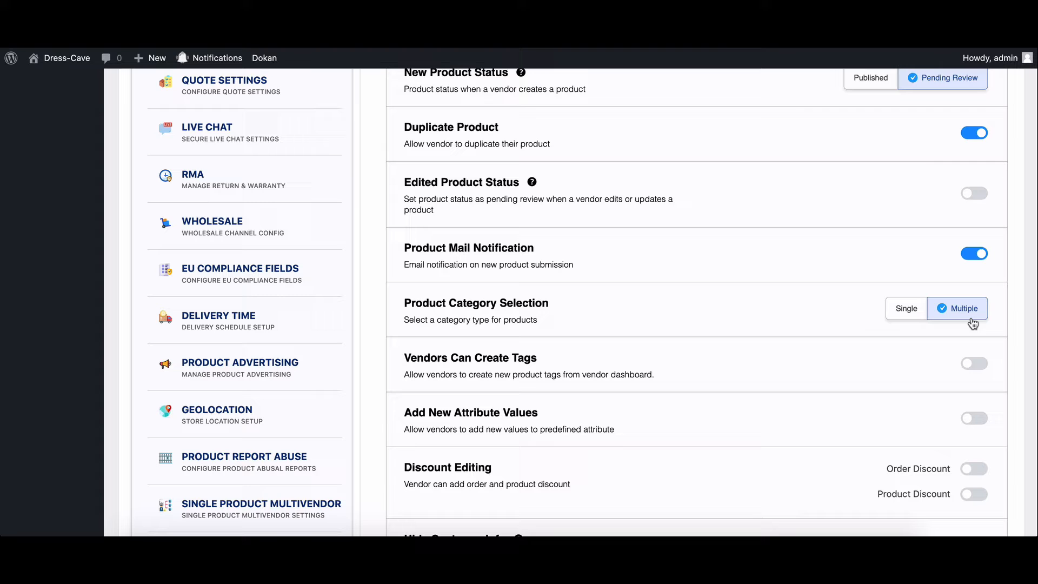
pyautogui.moveTo(889, 325)
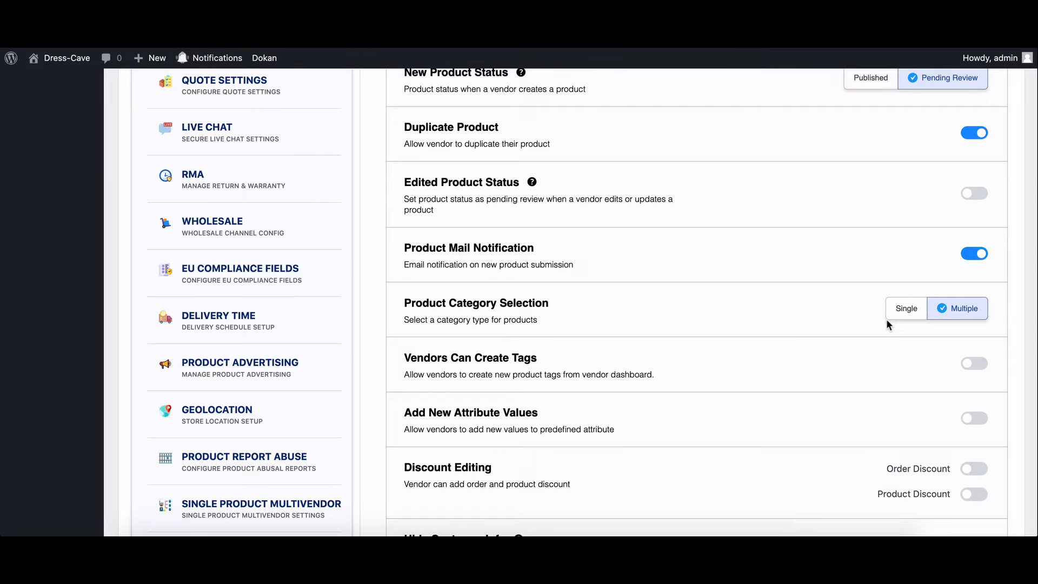
# Save the Selling Options so multiple-category selection takes effect.
pyautogui.scroll(-3)
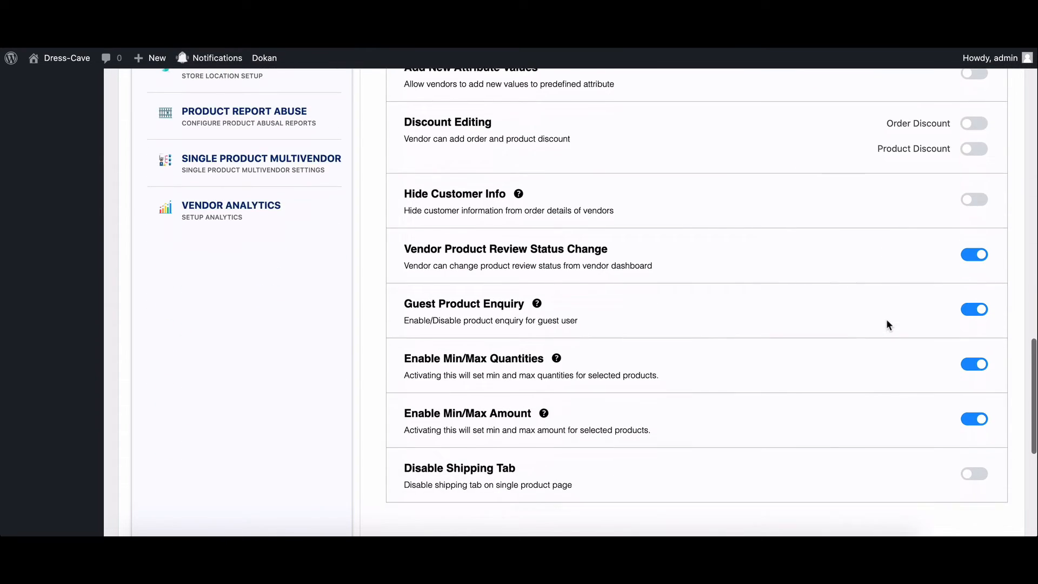
pyautogui.scroll(-3)
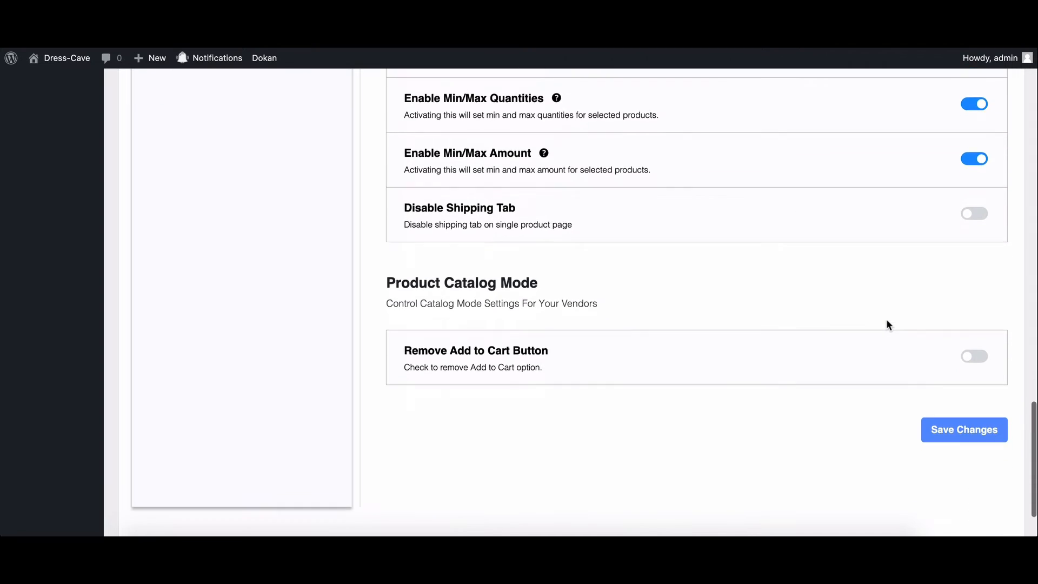
pyautogui.scroll(-3)
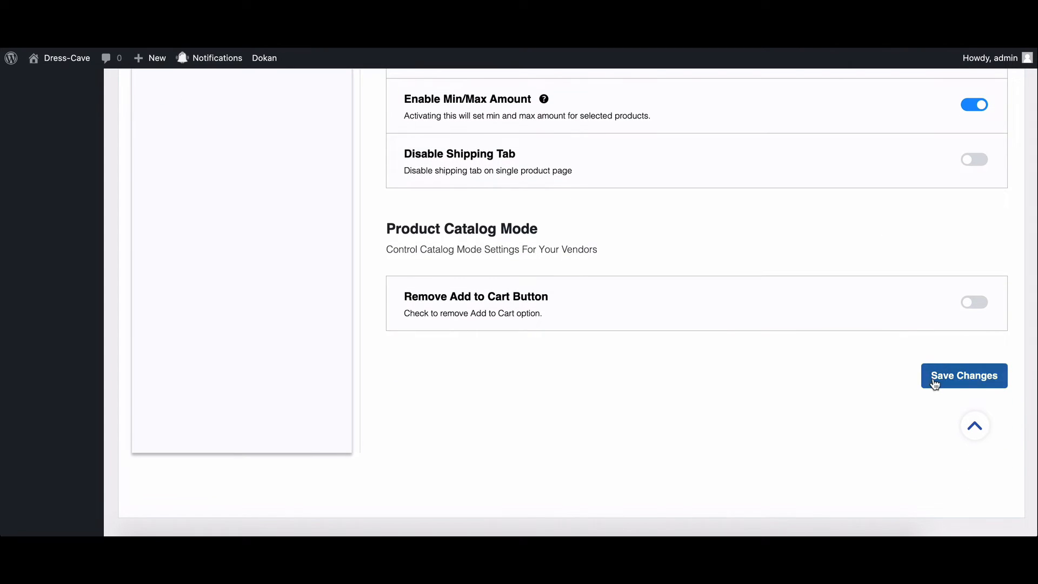
pyautogui.click(963, 375)
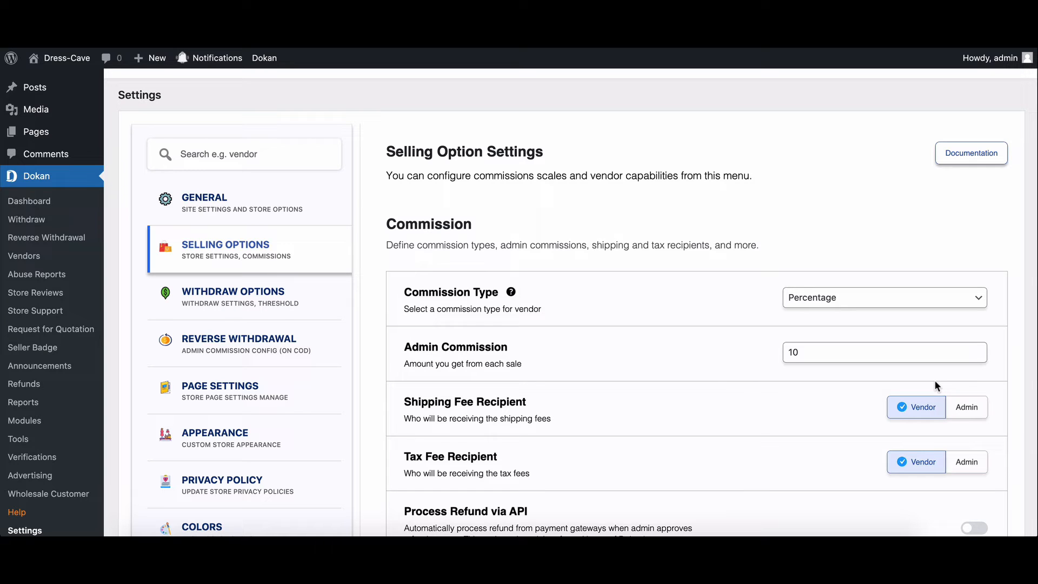
pyautogui.moveTo(901, 380)
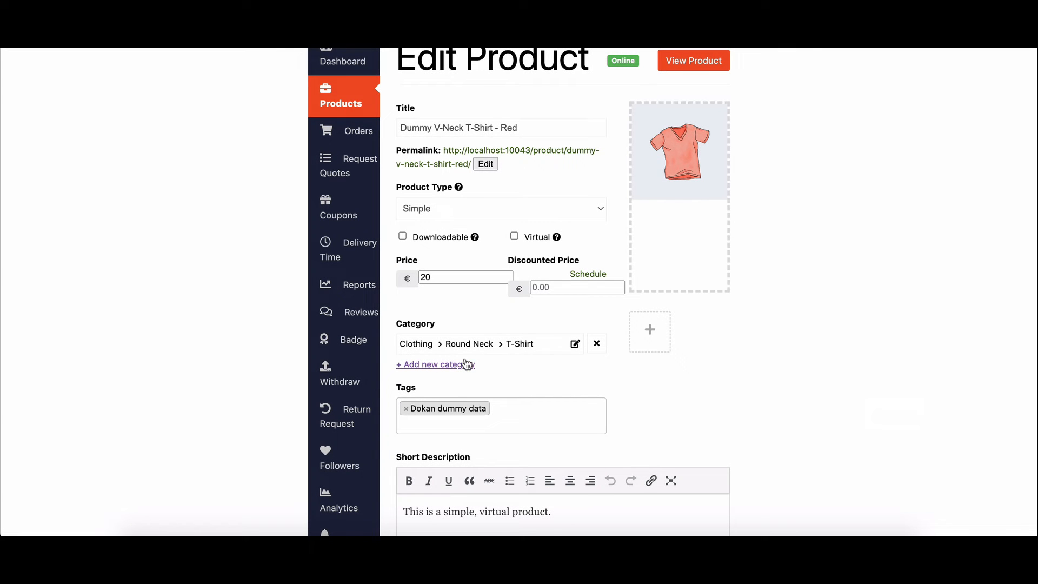
# Add a second category row to the red V-neck T-shirt and bring up its picker.
pyautogui.click(435, 364)
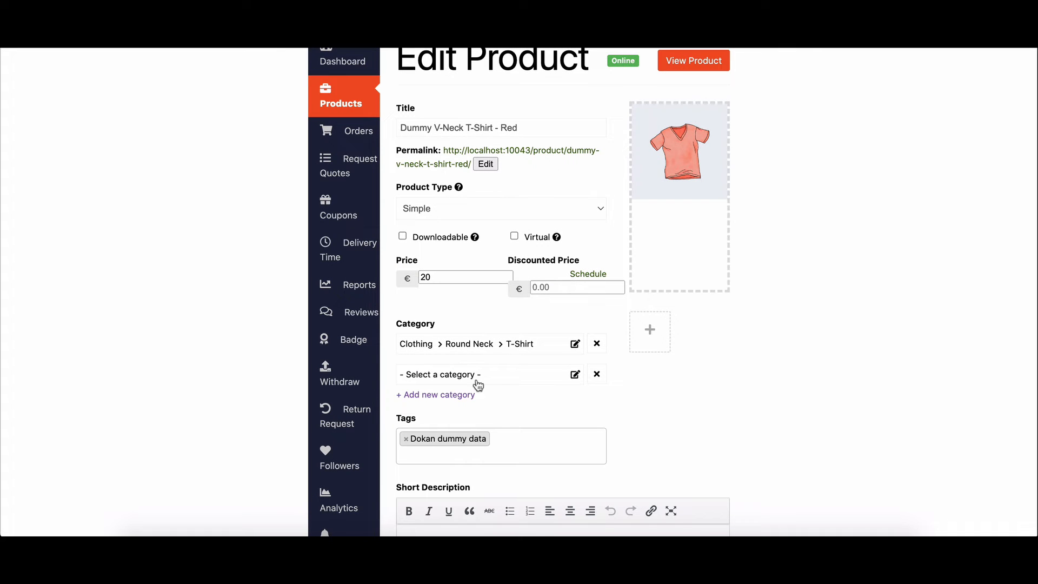
pyautogui.click(435, 395)
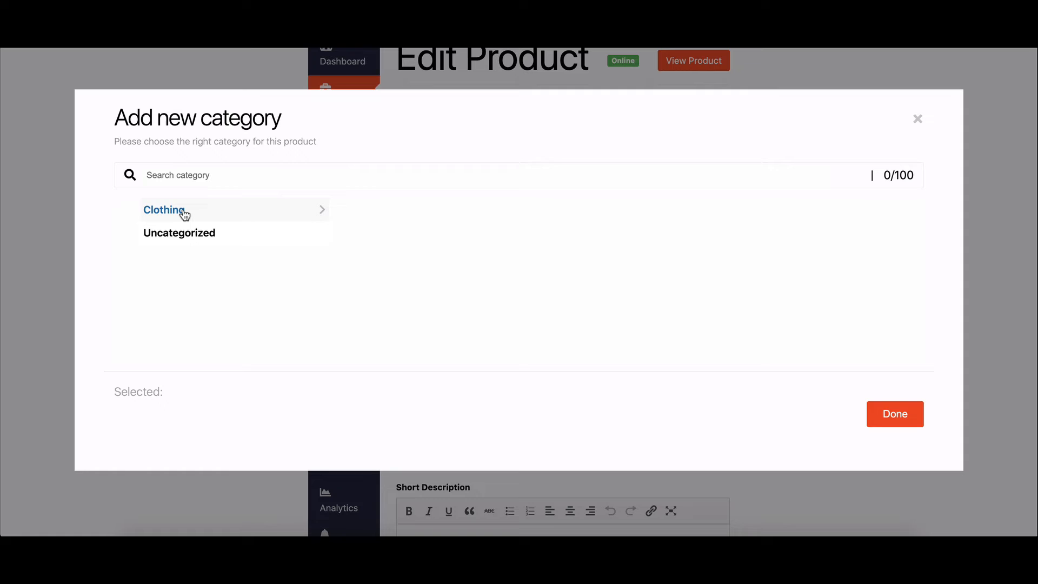
# Choose Clothing > Accessories as the second category and confirm with Done.
pyautogui.click(164, 208)
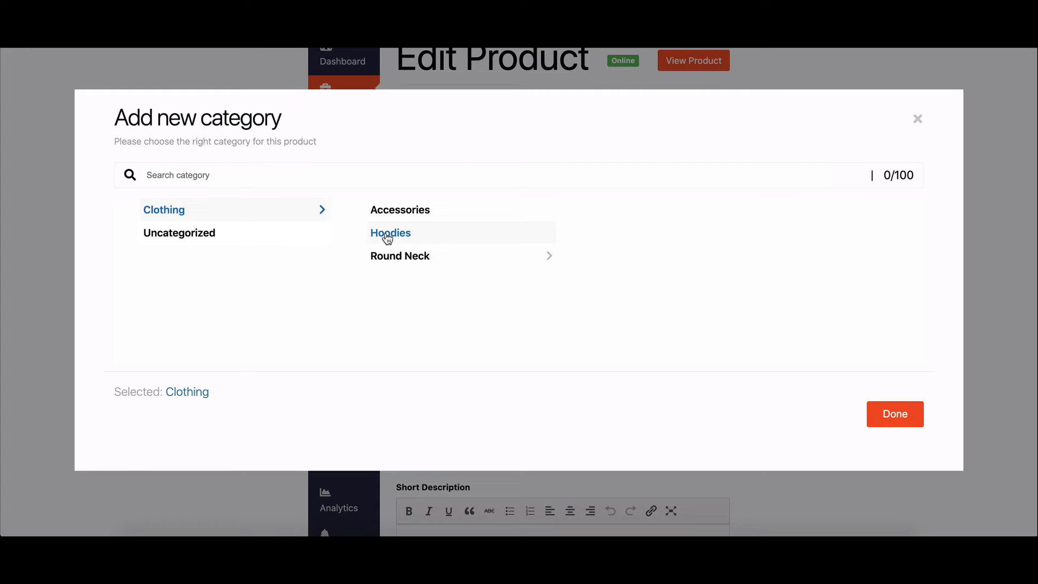
pyautogui.click(400, 256)
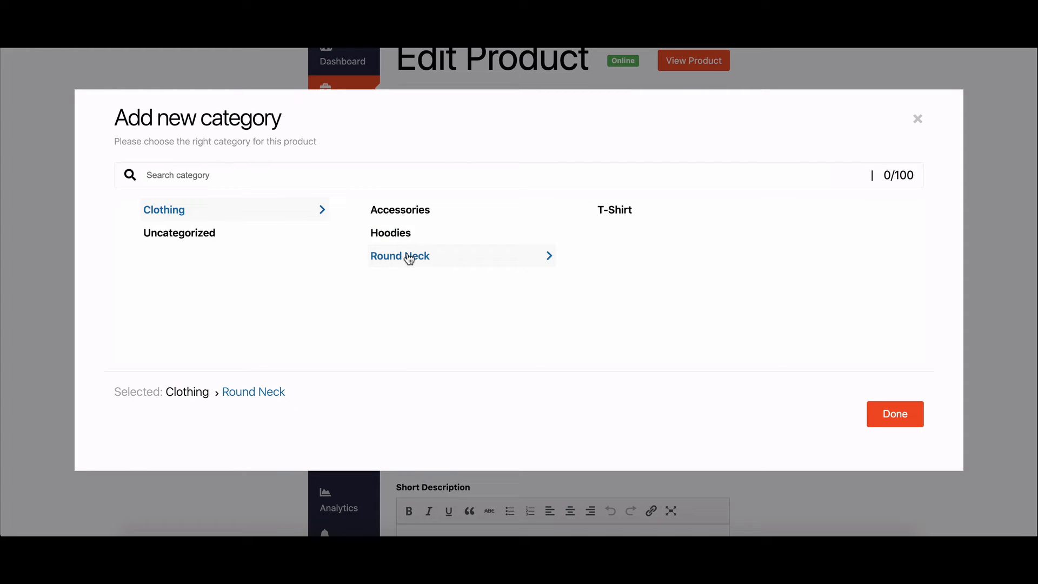
pyautogui.click(400, 208)
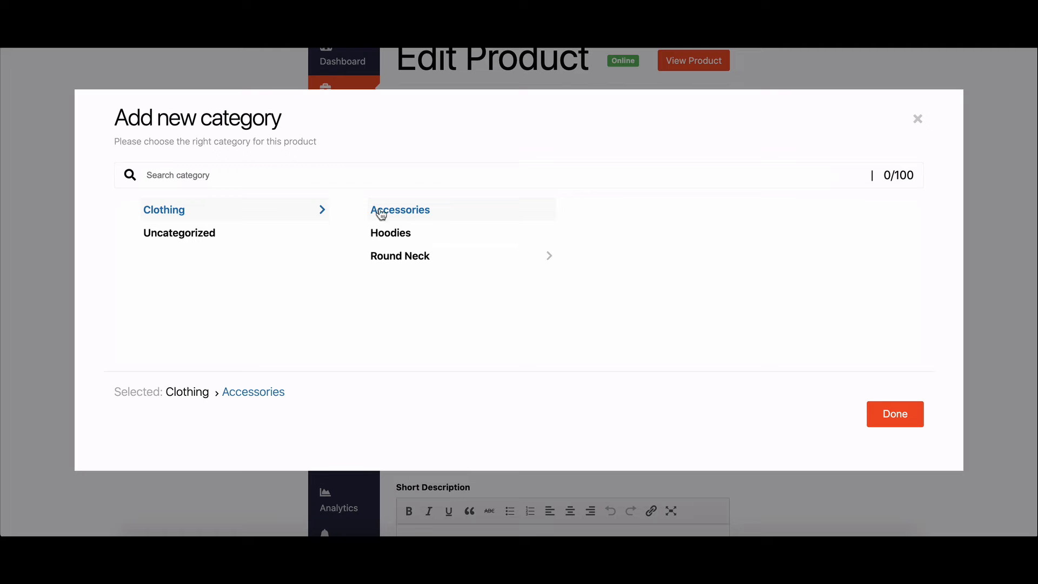
pyautogui.click(894, 415)
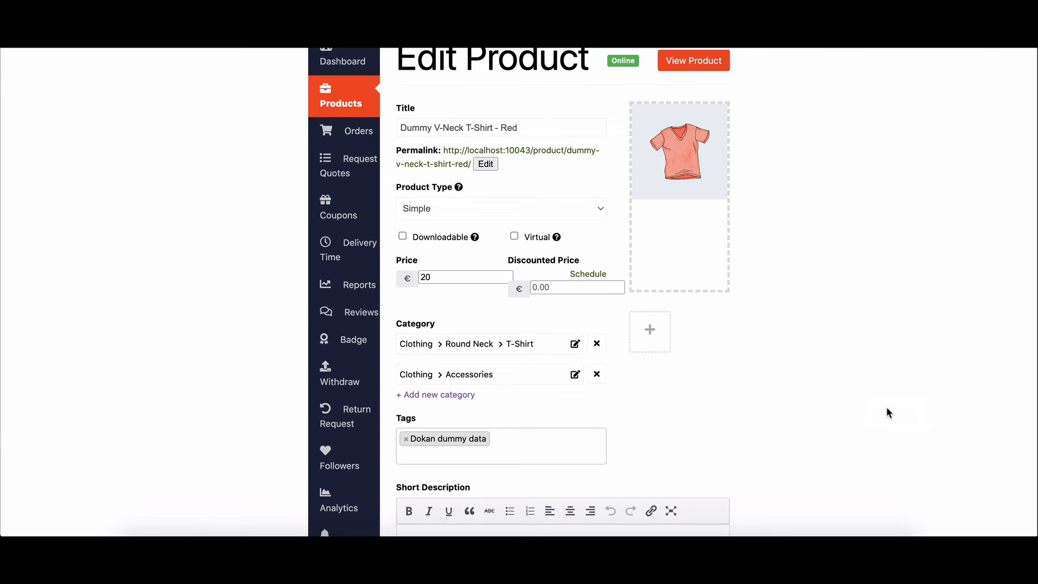
# Save the product with both categories and view its storefront page listing them.
pyautogui.scroll(-3)
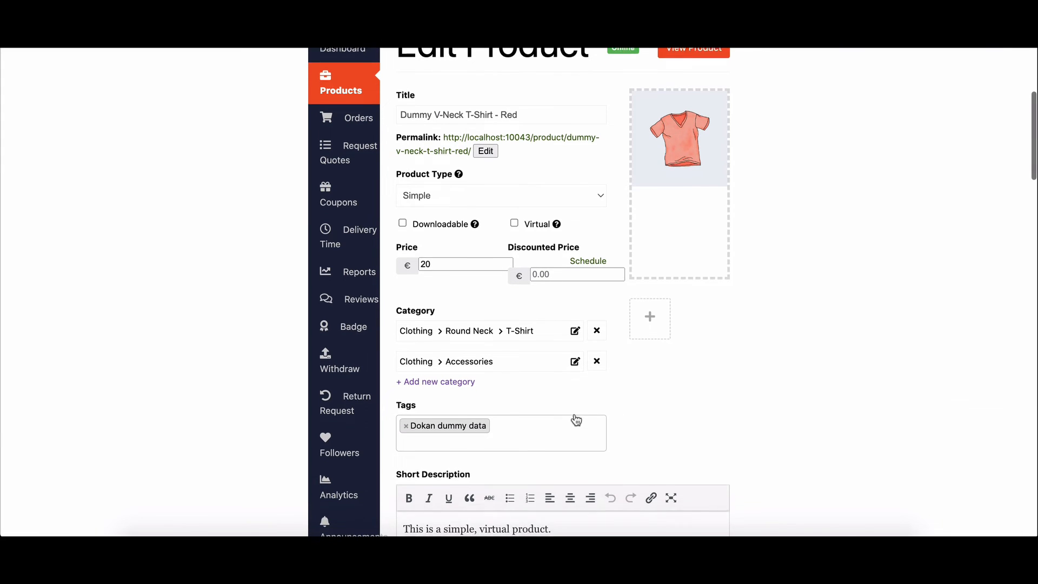
pyautogui.scroll(-3)
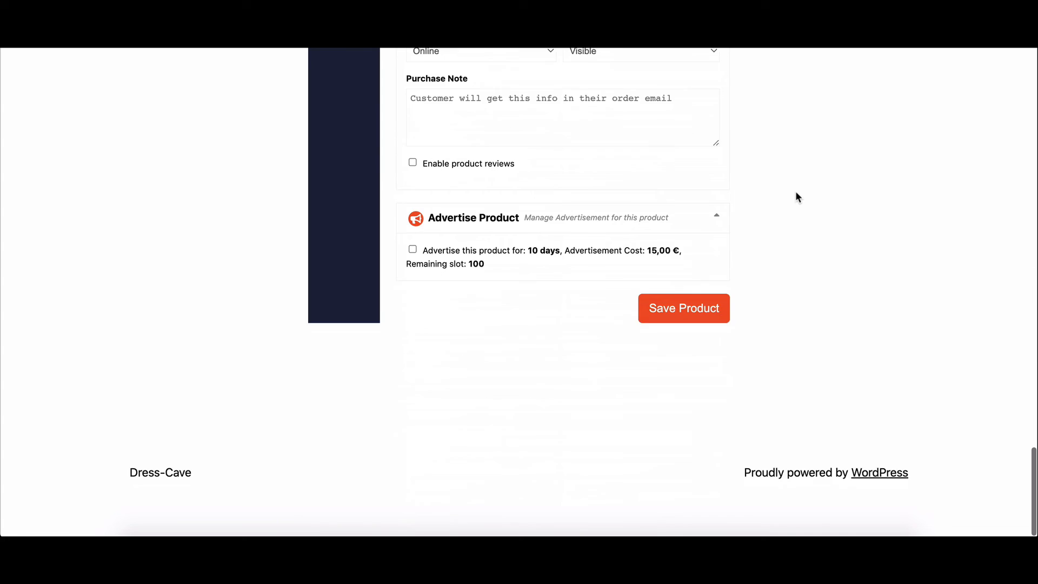
pyautogui.click(683, 308)
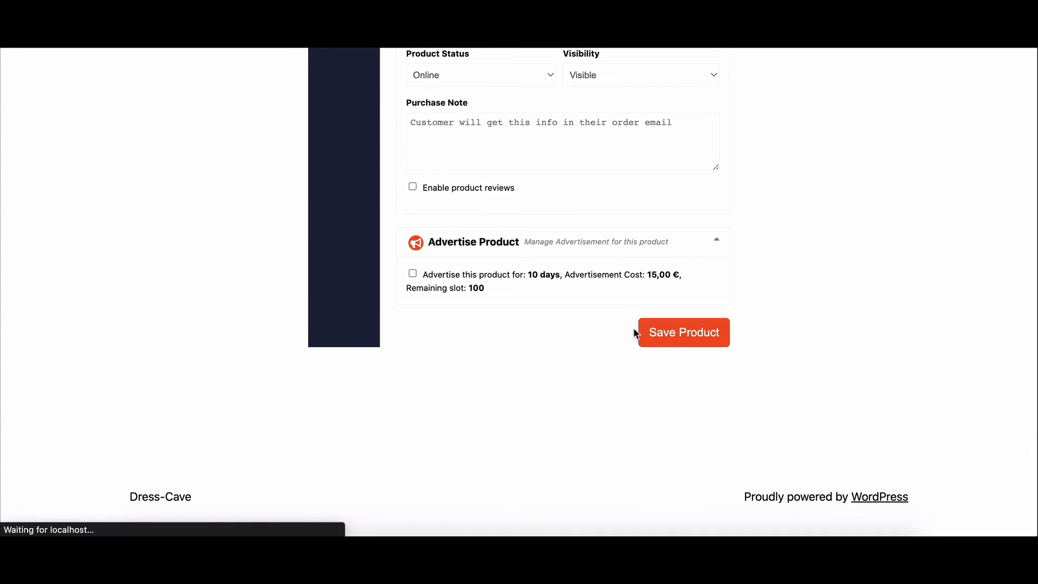
pyautogui.click(683, 332)
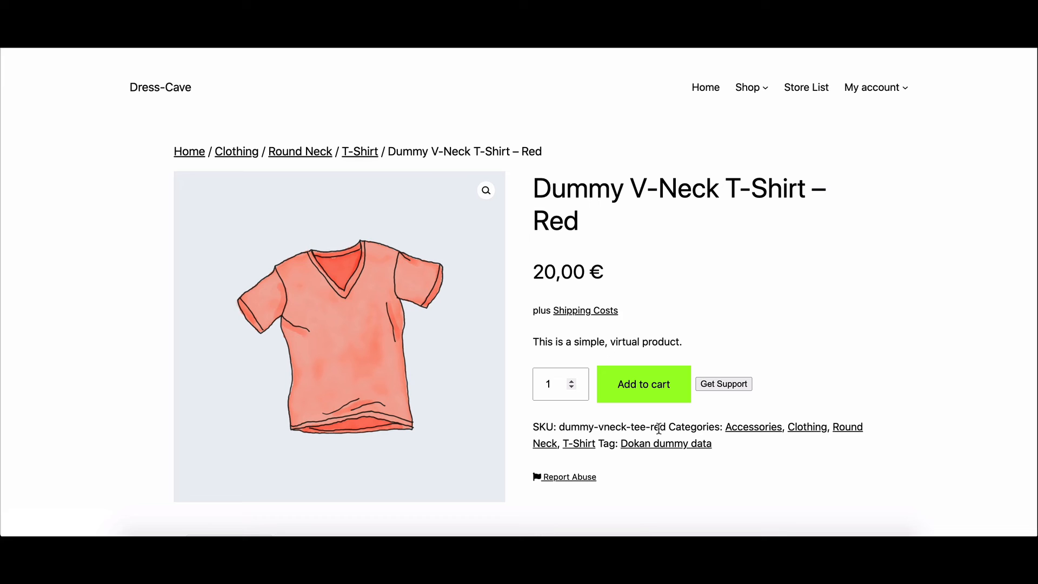
pyautogui.moveTo(776, 434)
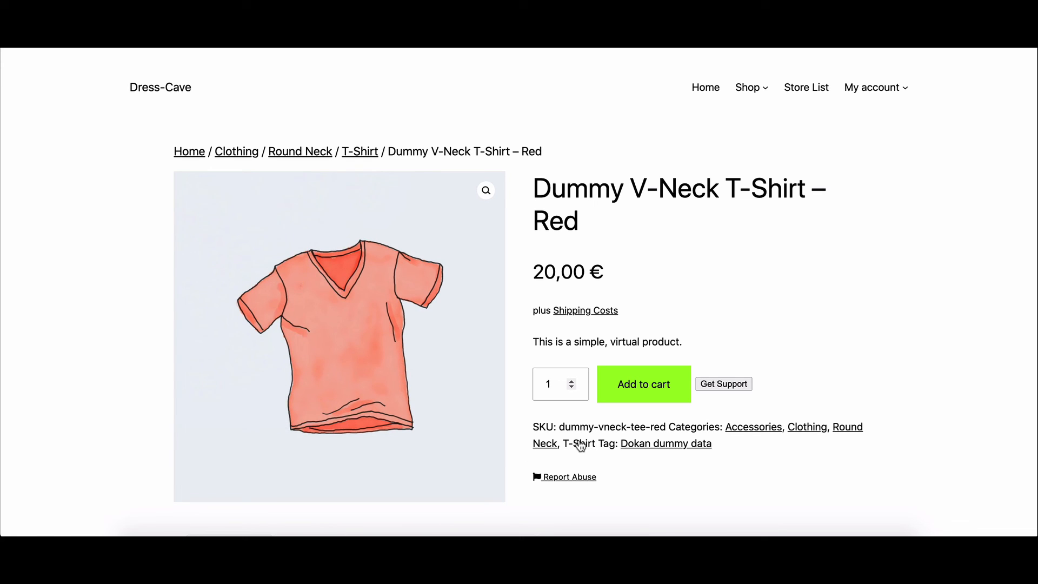
pyautogui.moveTo(693, 437)
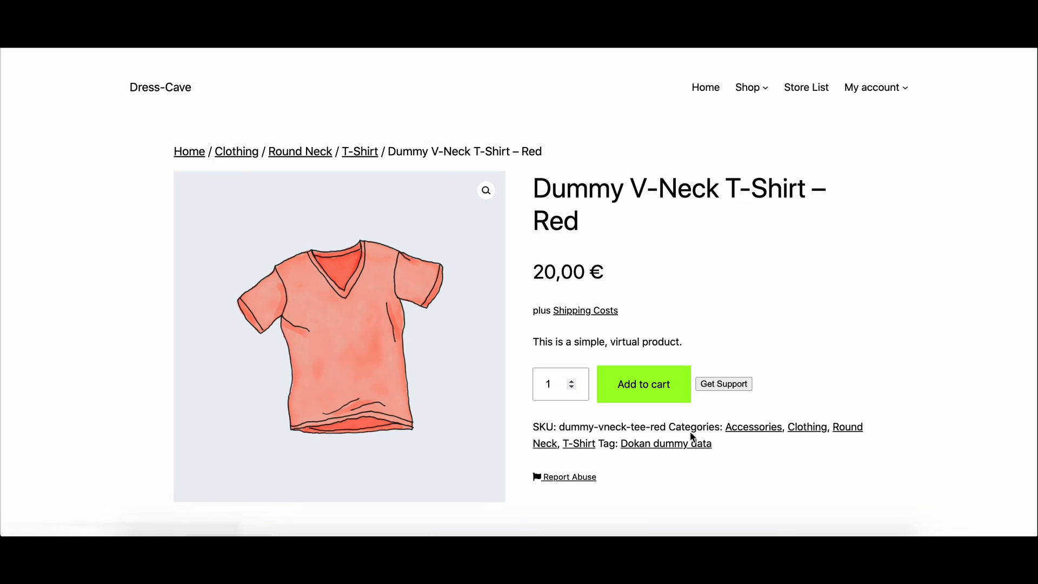
pyautogui.scroll(-3)
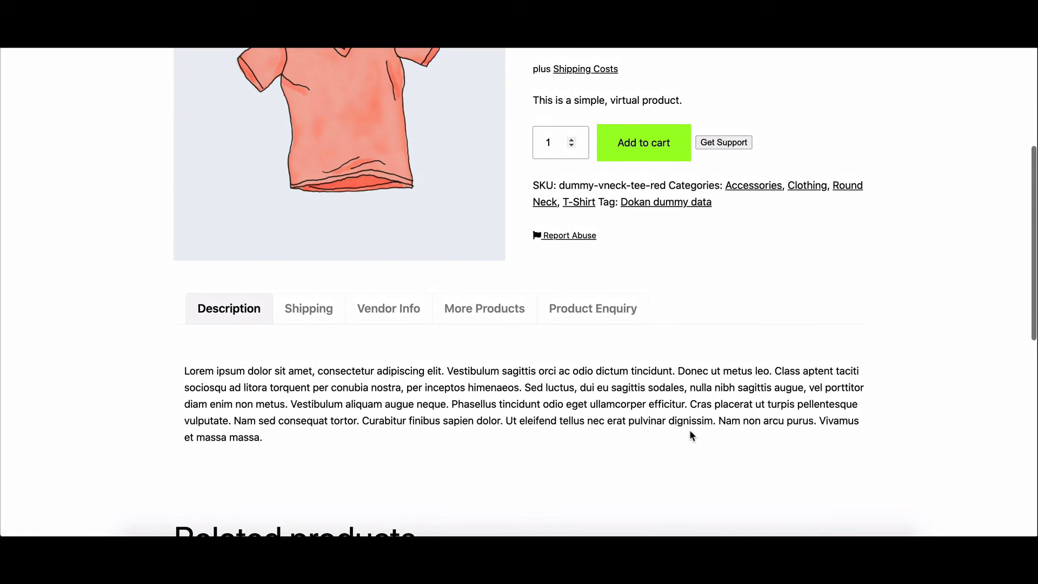
pyautogui.scroll(3)
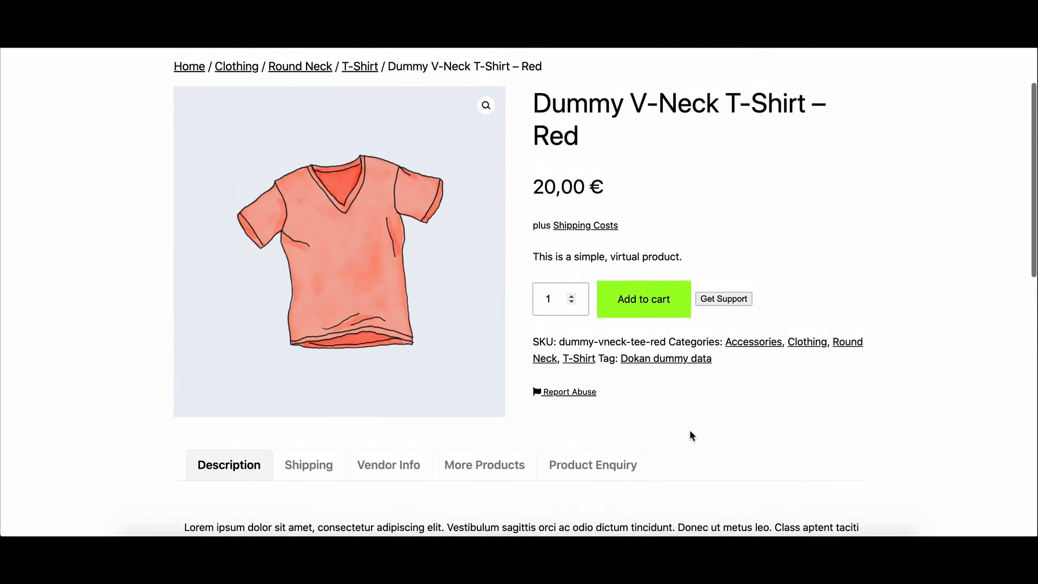
pyautogui.scroll(3)
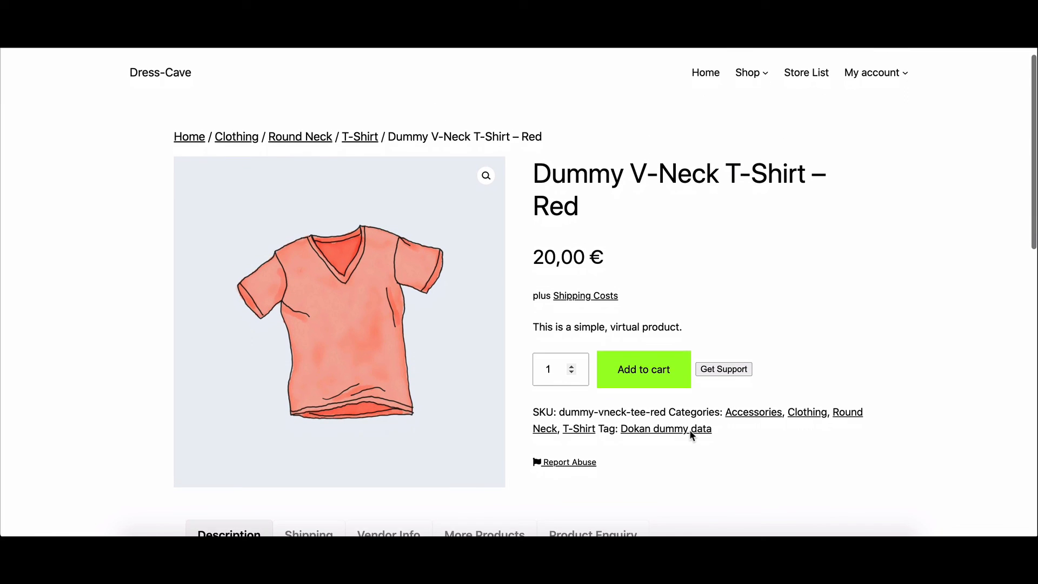
pyautogui.scroll(3)
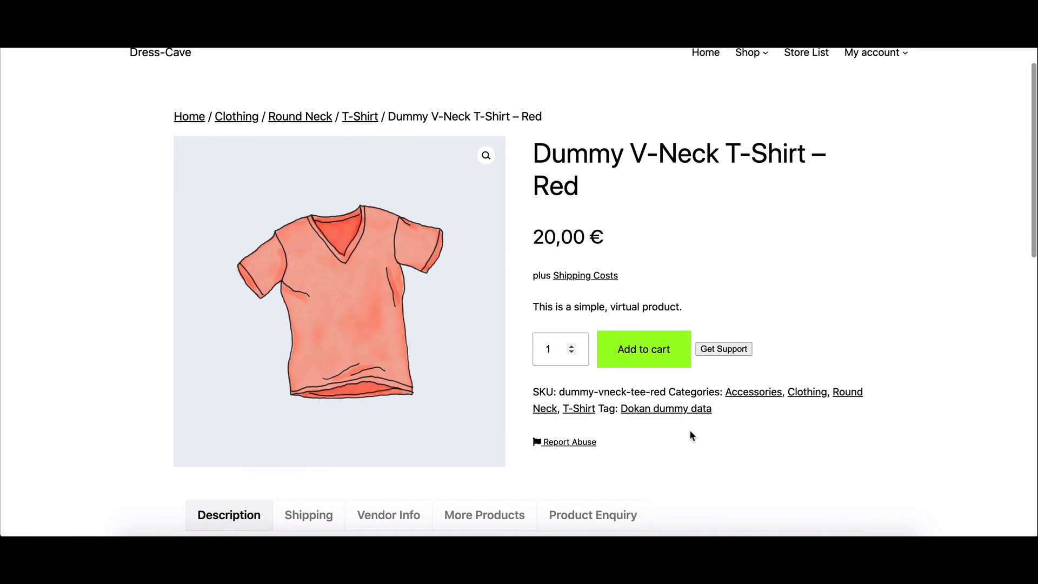